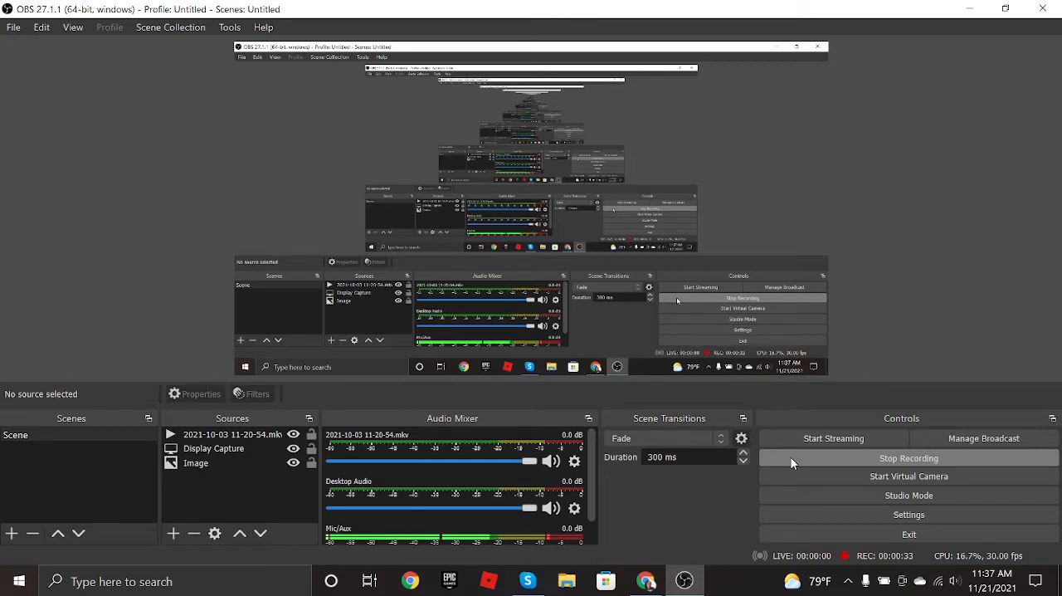
pyautogui.moveTo(790, 463)
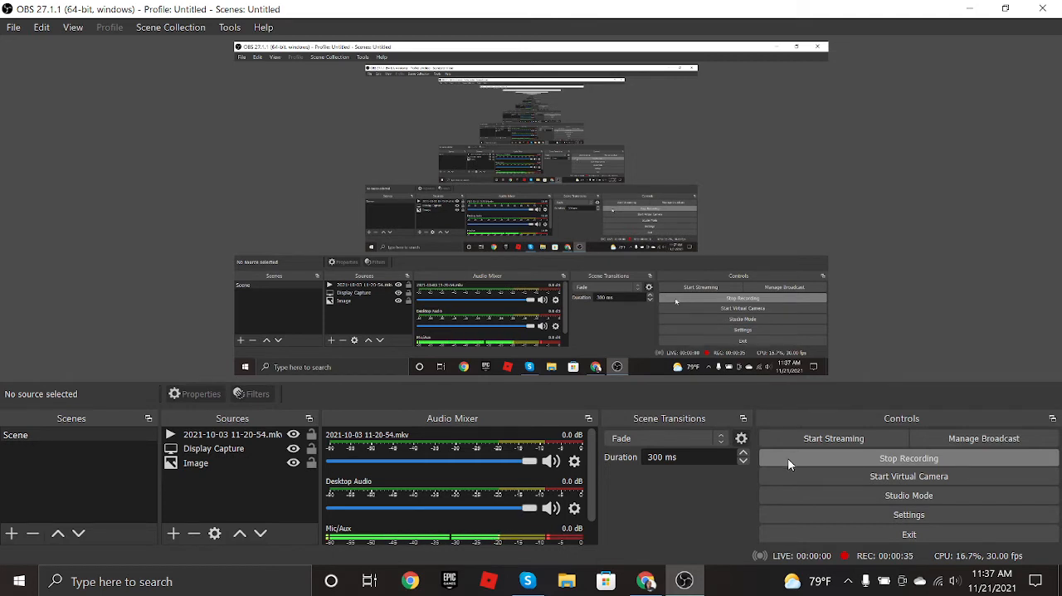